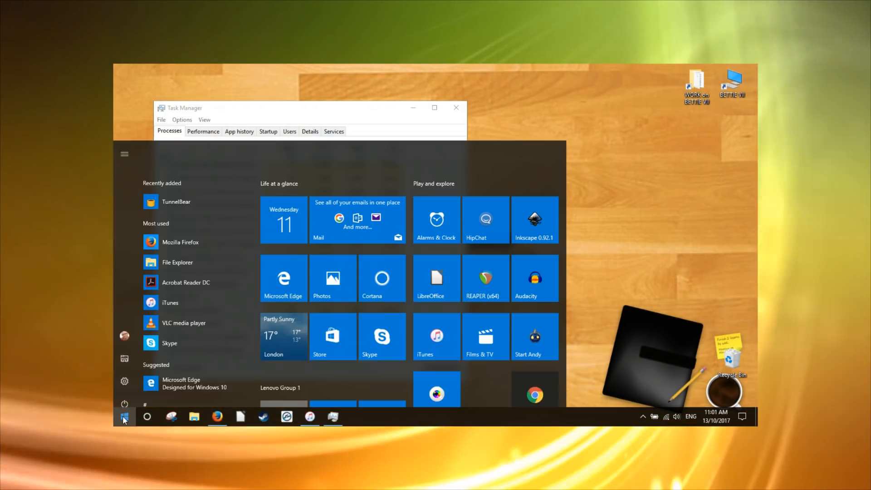
# Scroll on the desktop after dismissing the Start menu and Task Manager
pyautogui.scroll(-3)
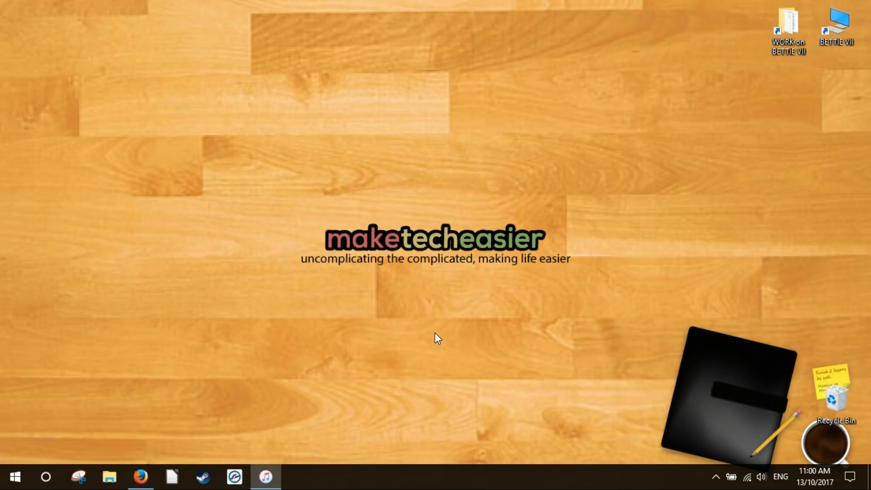
# Restart the Windows Explorer process from Task Manager's full view, then close Task Manager
pyautogui.press('ctrl+shift+esc')
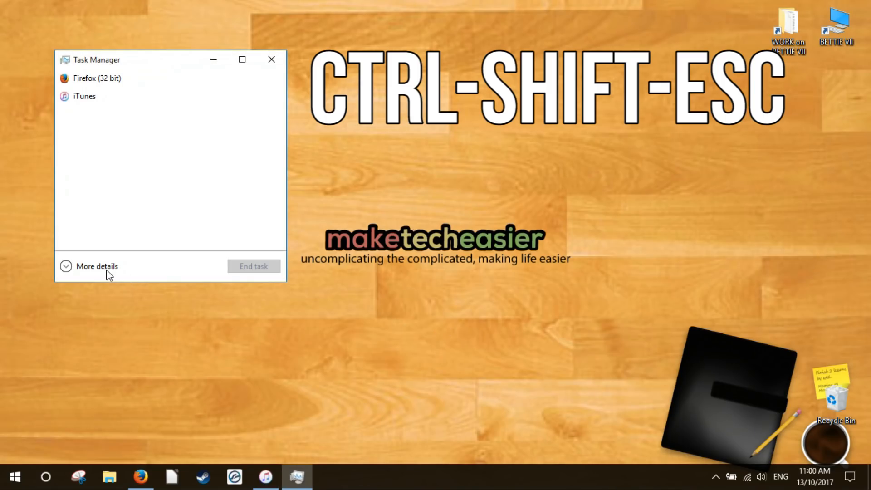
pyautogui.click(96, 266)
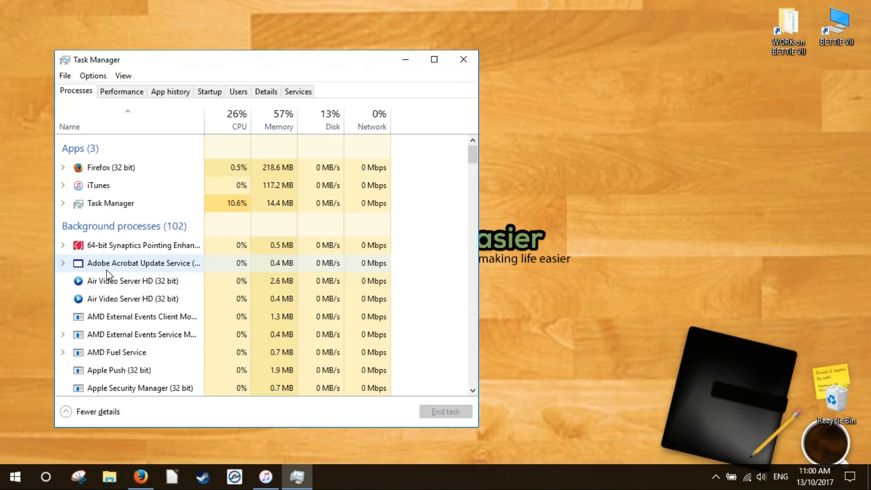
pyautogui.scroll(-3)
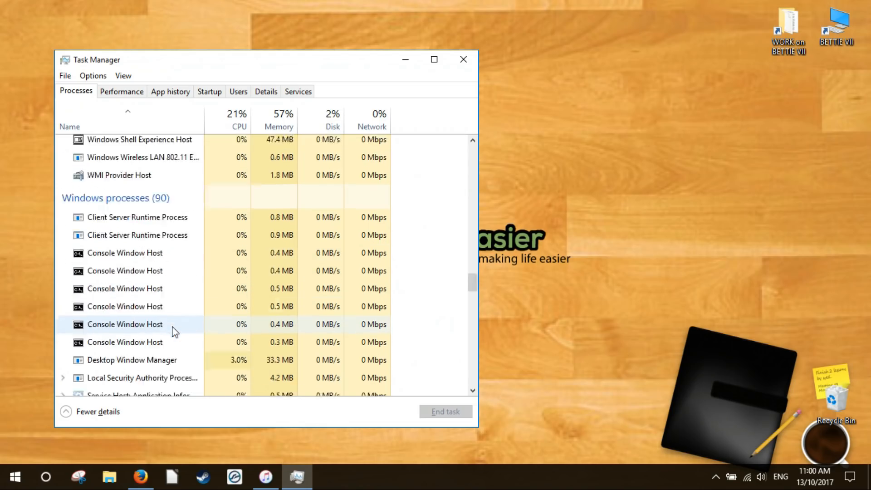
pyautogui.rightClick(117, 315)
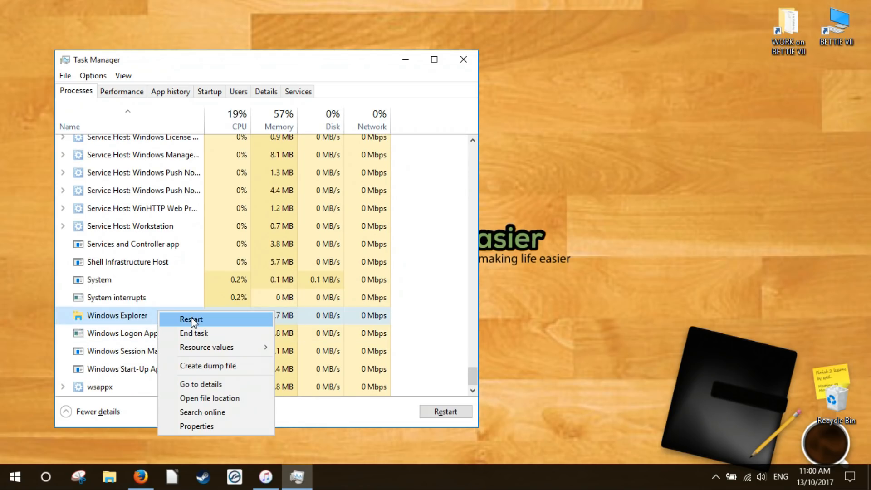
pyautogui.click(191, 318)
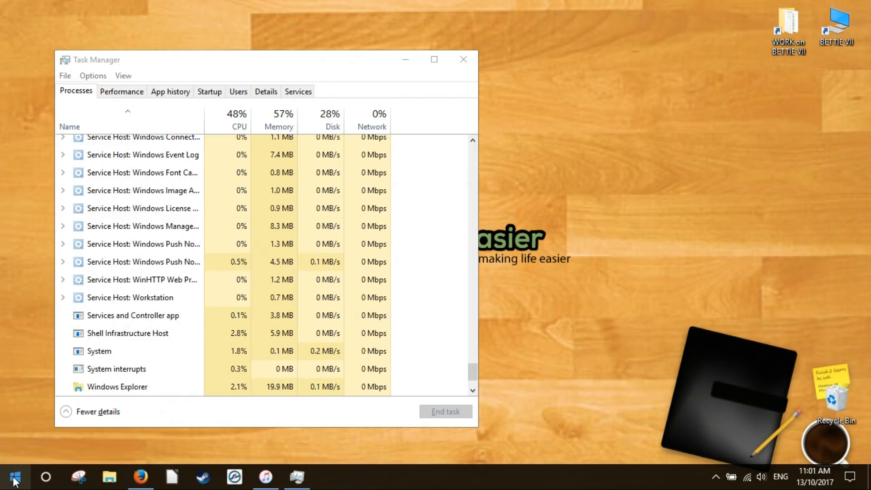
pyautogui.moveTo(442, 54)
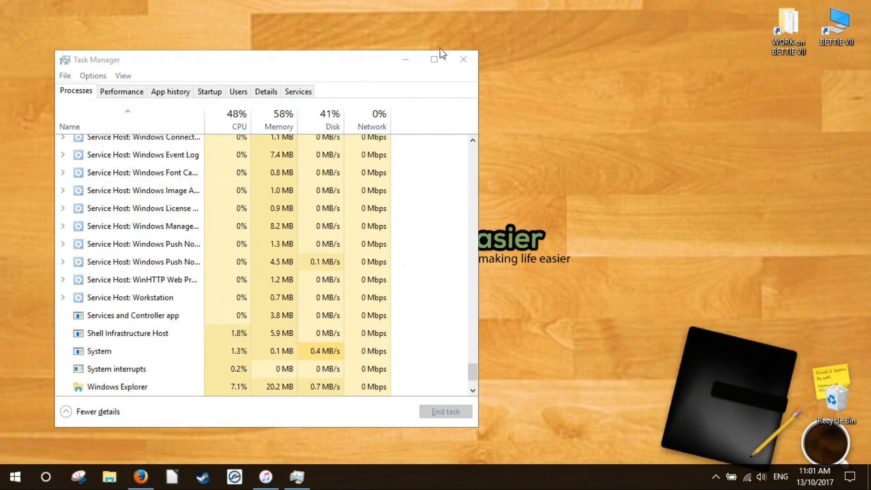
pyautogui.click(463, 59)
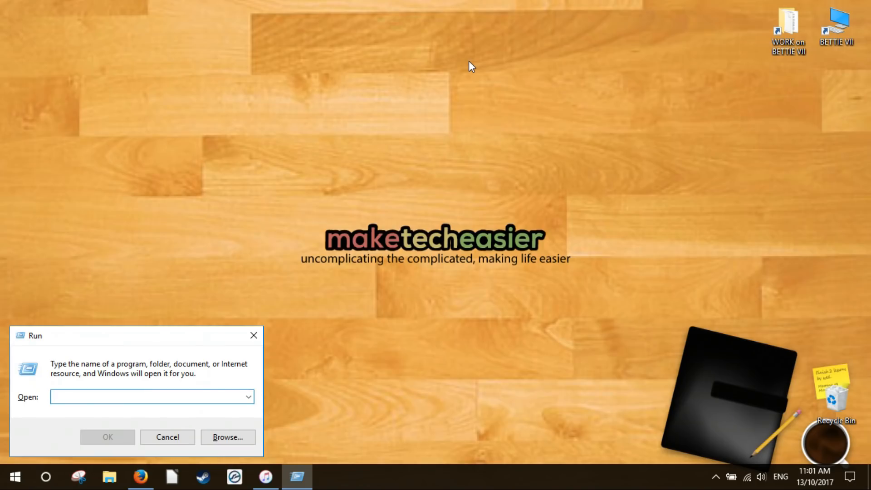
# Run services.msc to launch the Services console
pyautogui.write('services')
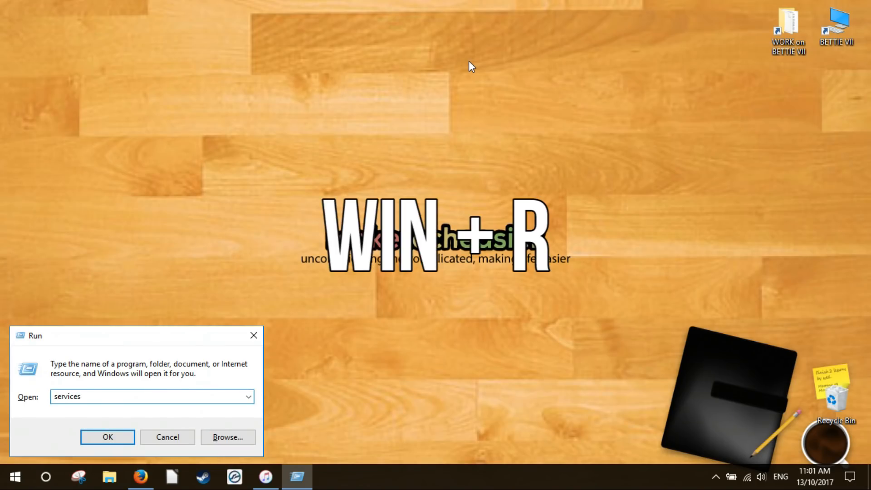
pyautogui.write('.msc')
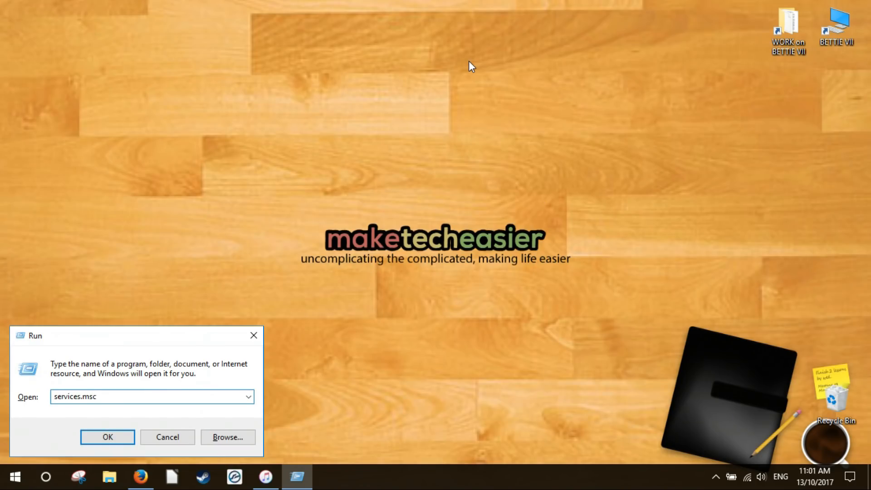
pyautogui.click(107, 437)
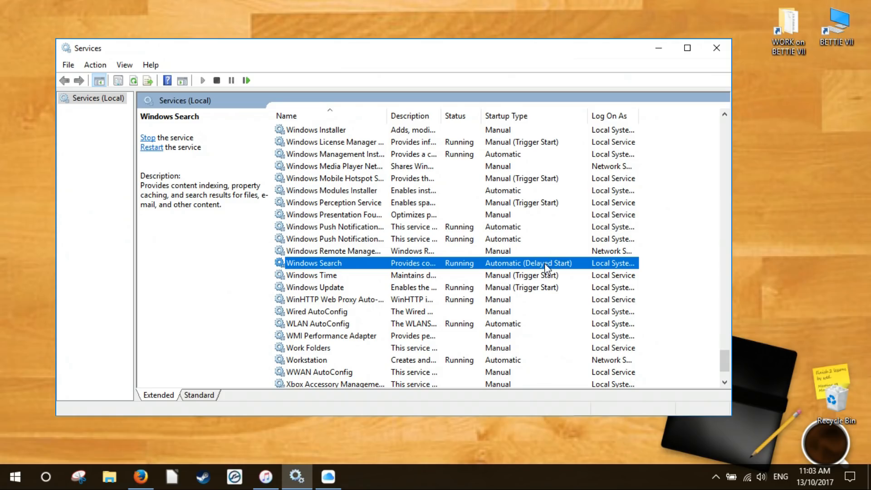
# Review Windows Search properties, dismiss them unchanged, and close the Services console
pyautogui.rightClick(314, 263)
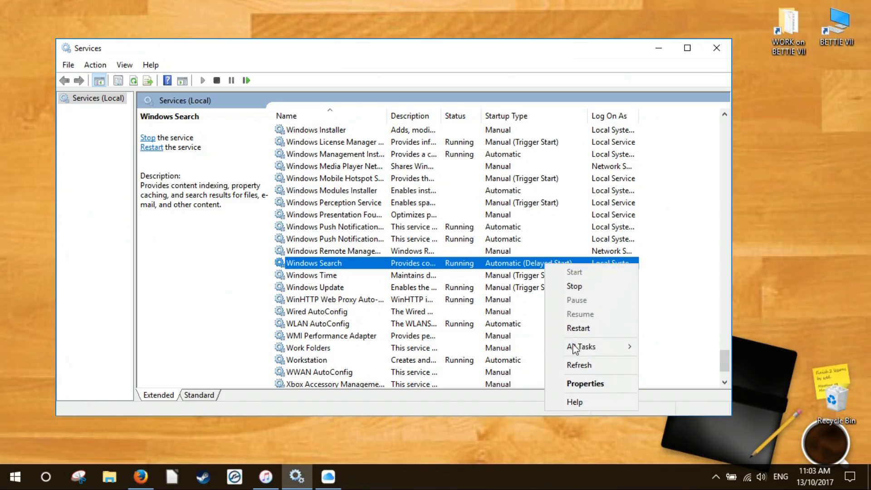
pyautogui.click(585, 383)
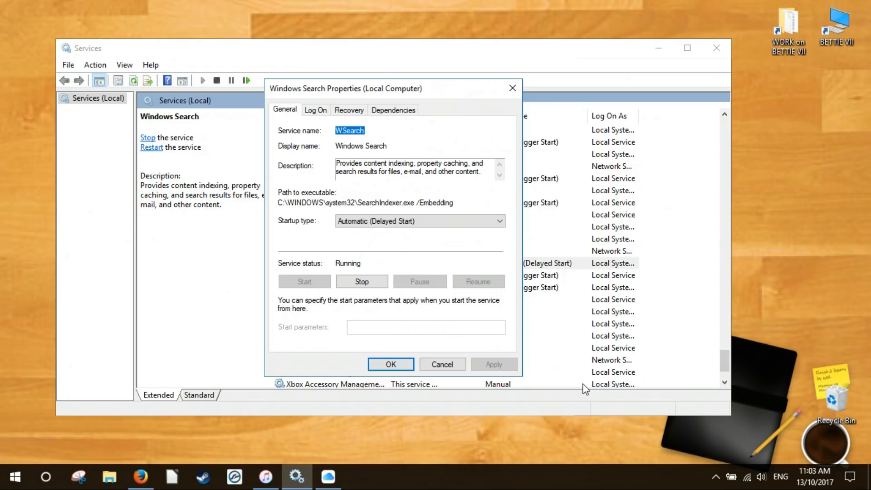
pyautogui.moveTo(494, 223)
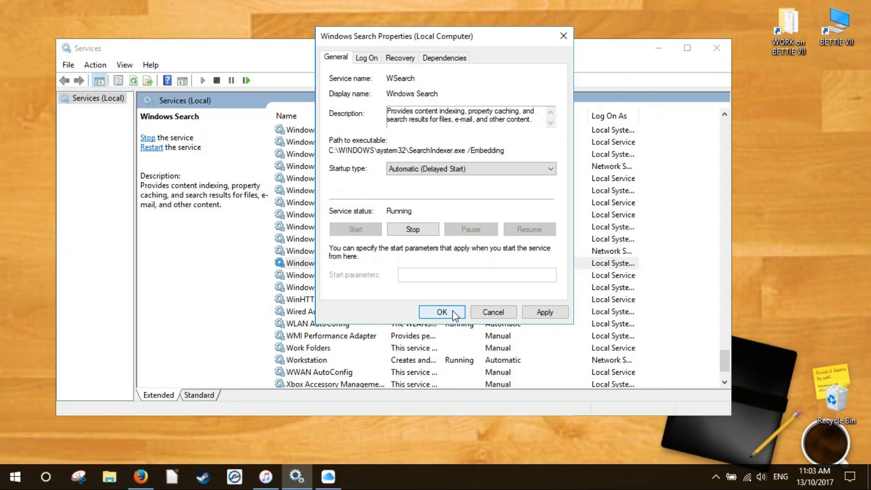
pyautogui.click(441, 312)
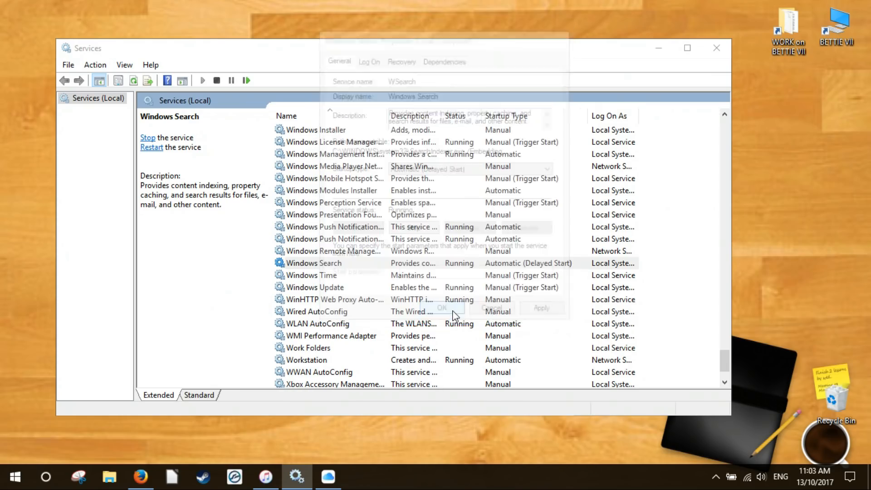
pyautogui.click(441, 308)
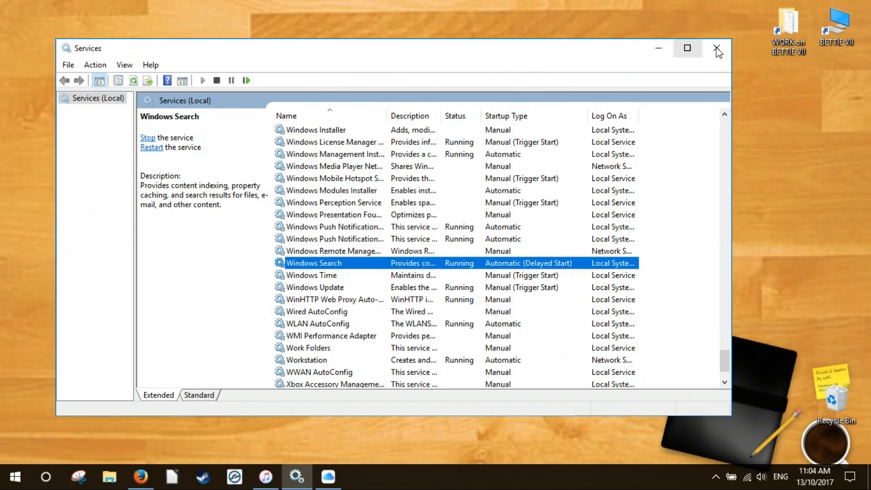
pyautogui.click(717, 48)
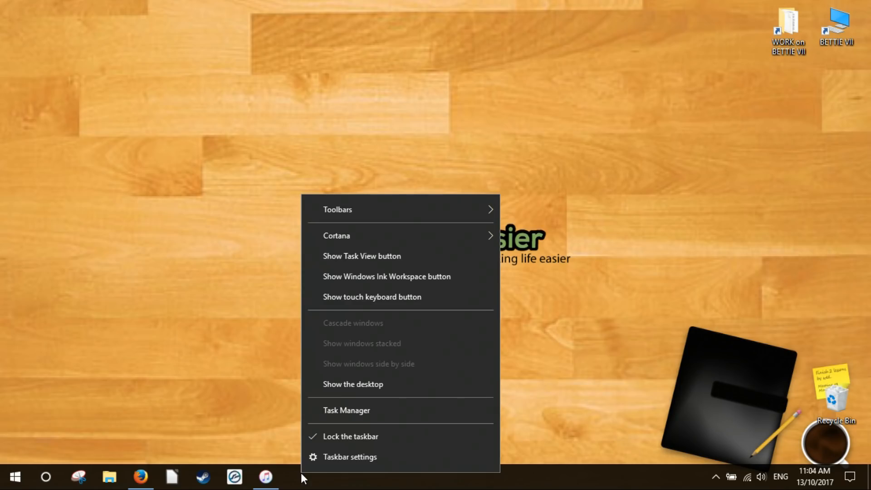
pyautogui.moveTo(345, 410)
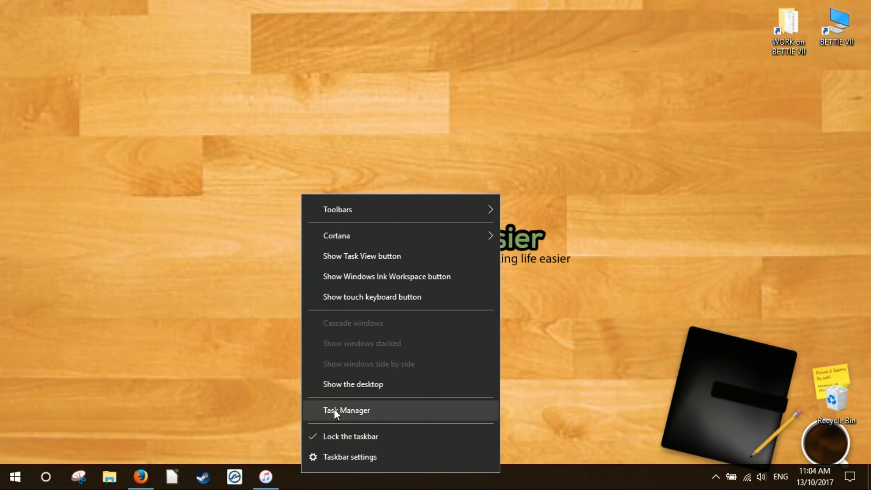
# Choose Task Manager from the taskbar menu
pyautogui.click(346, 410)
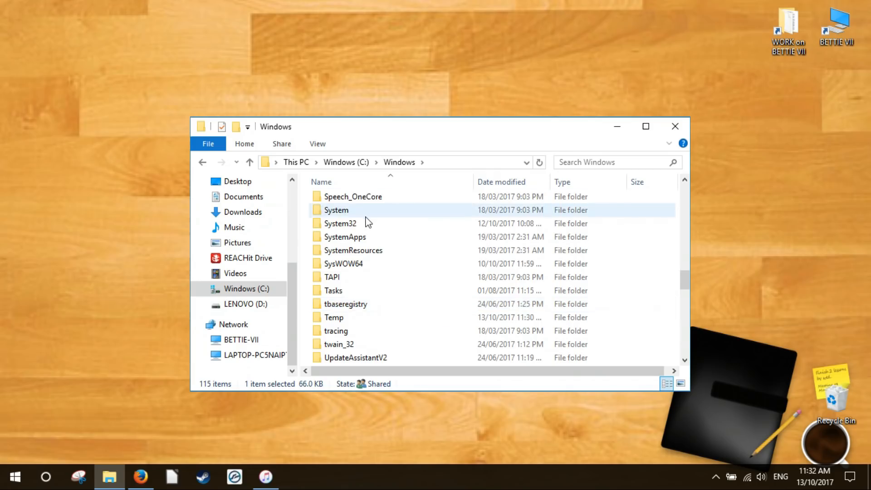
# Browse to WindowsPowerShell\v1.0 in System32 and run powershell.exe as administrator
pyautogui.doubleClick(339, 223)
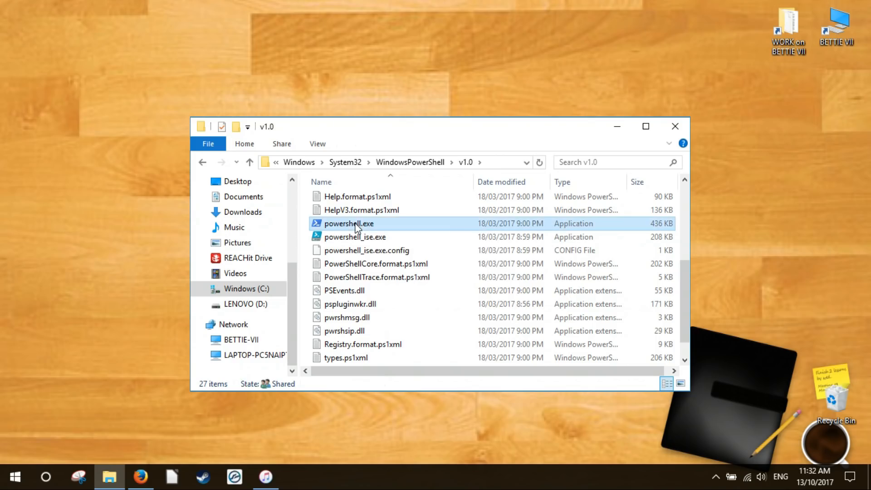
pyautogui.rightClick(350, 223)
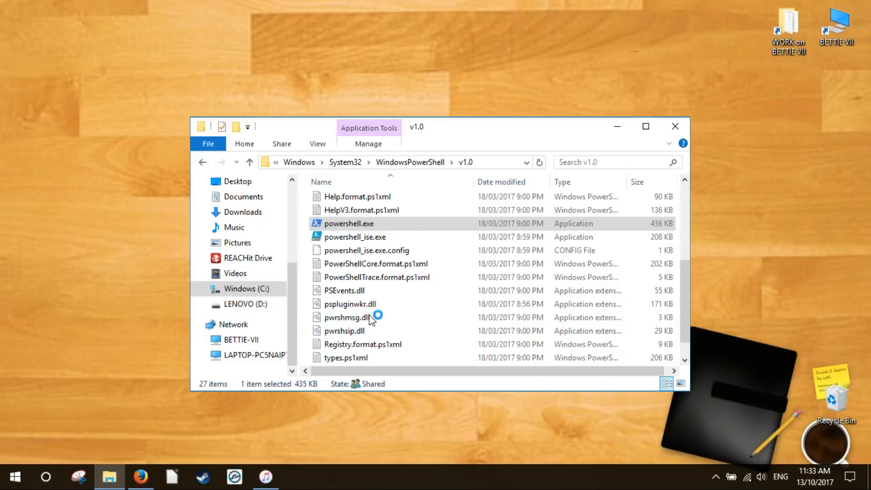
pyautogui.doubleClick(349, 223)
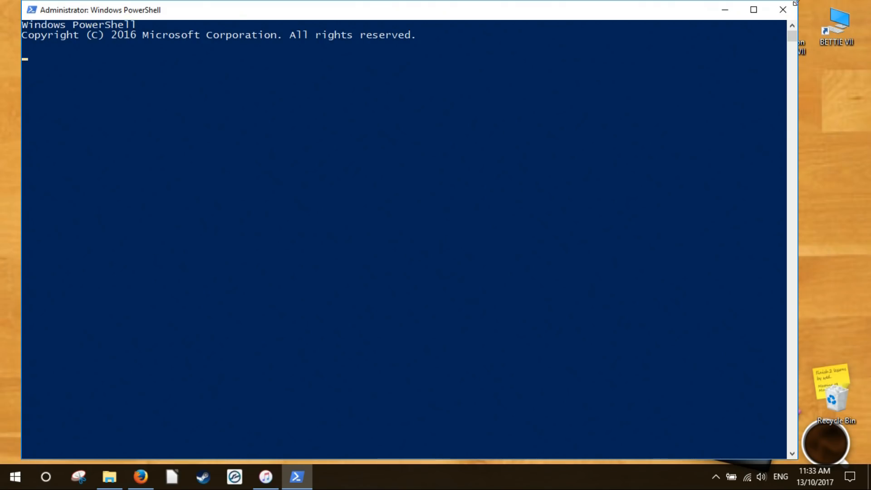